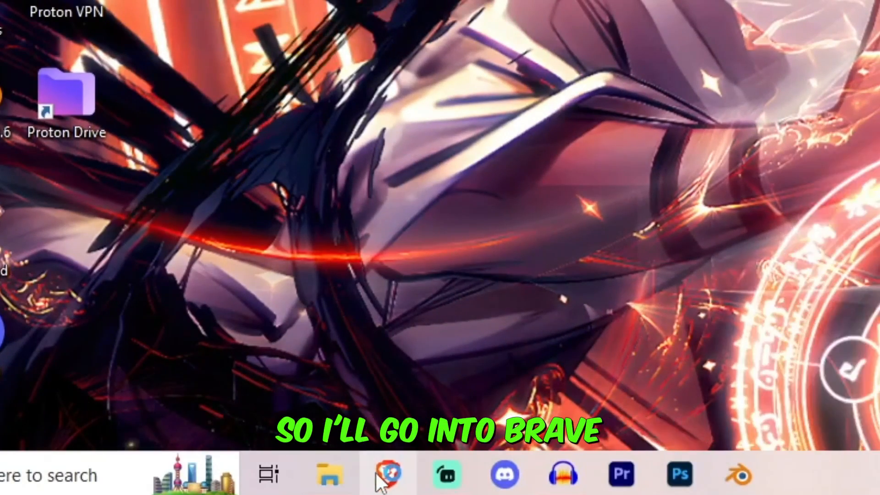
Search the web in Brave for 'roblox account manager'.
left_click(382, 475)
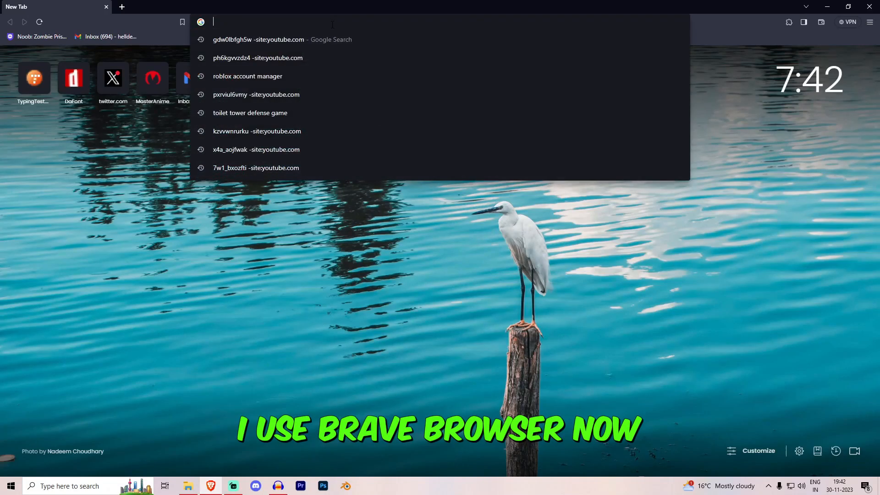
type("roblox account manager")
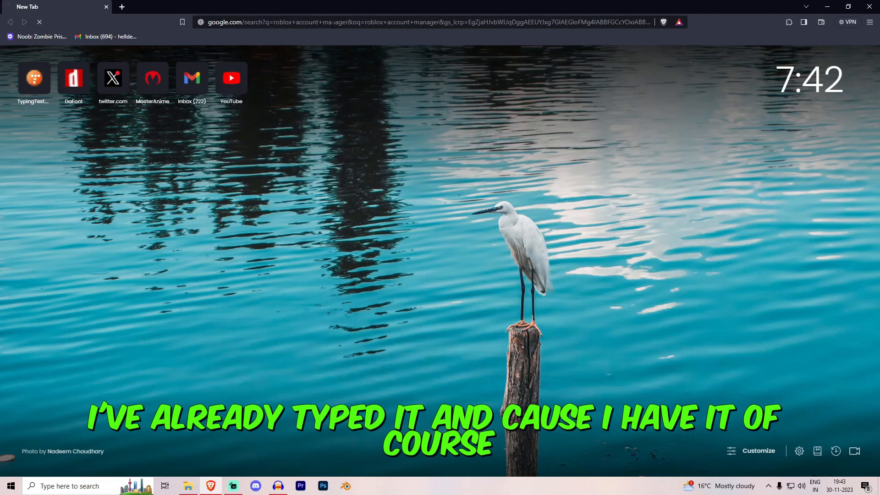
key("Return")
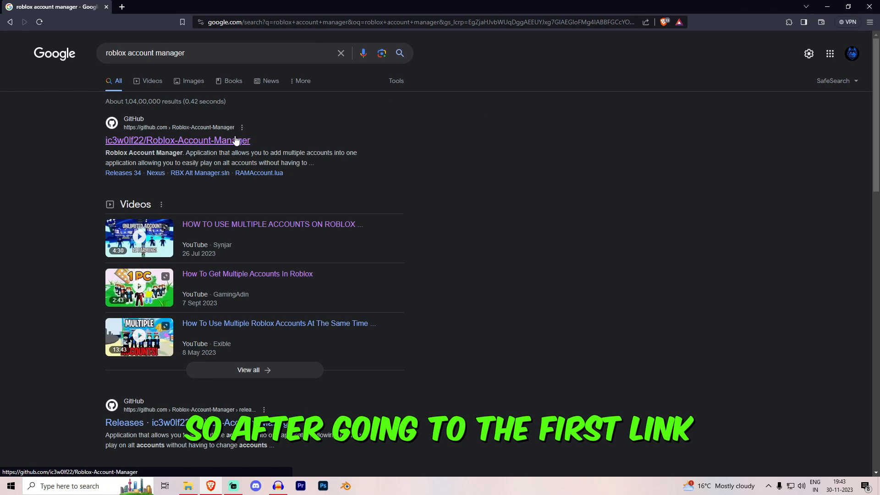
Open the Roblox-Account-Manager GitHub repository and download the 3.6.1 release from its README.
left_click(178, 140)
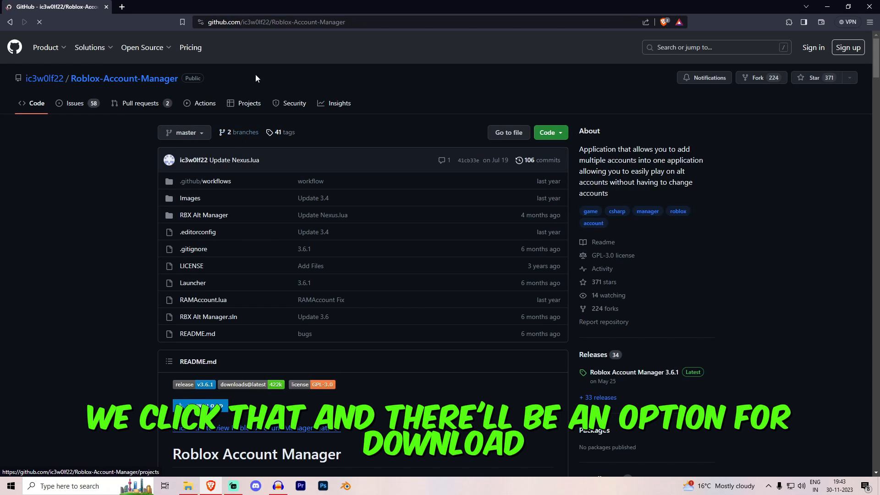
scroll("down", 3)
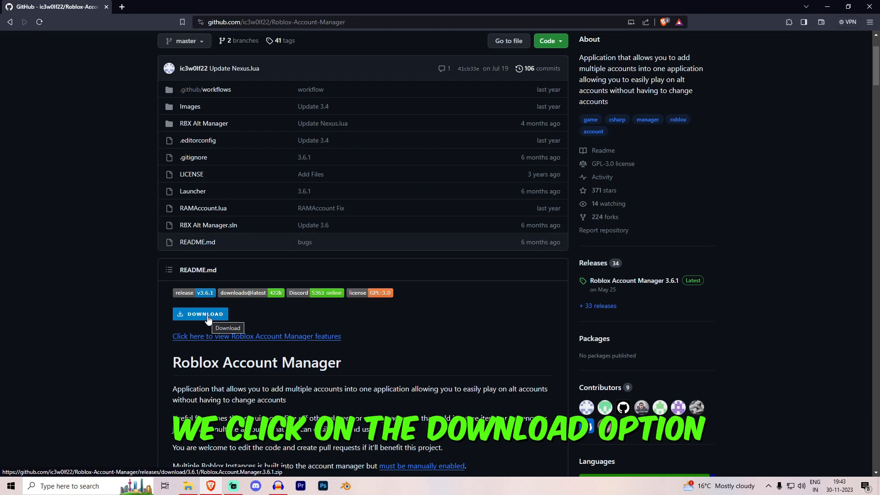
left_click(200, 314)
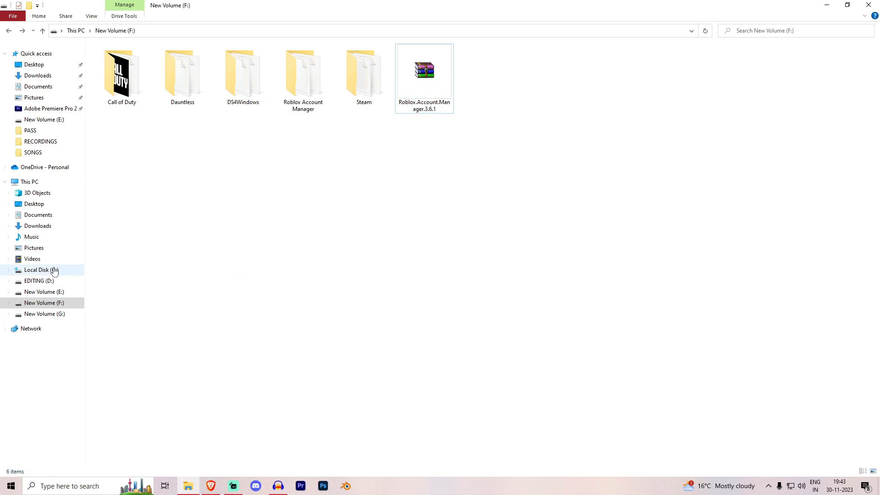
mouse_move(477, 114)
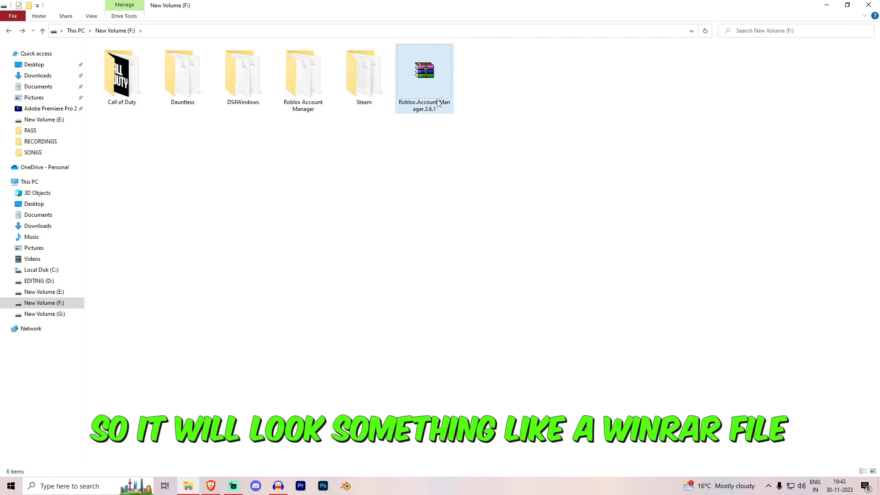
Select the Roblox.Account.Manager.3.6.1 archive on drive F and launch Roblox Account Manager.exe.
left_click(425, 69)
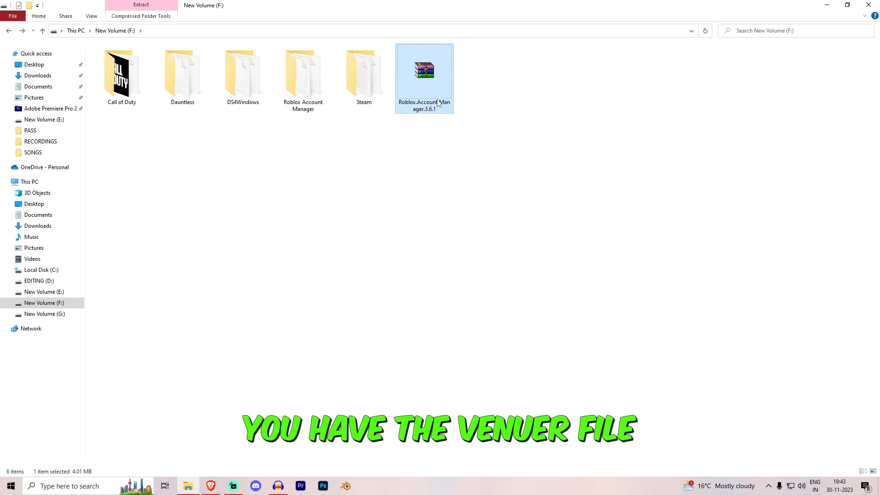
right_click(423, 78)
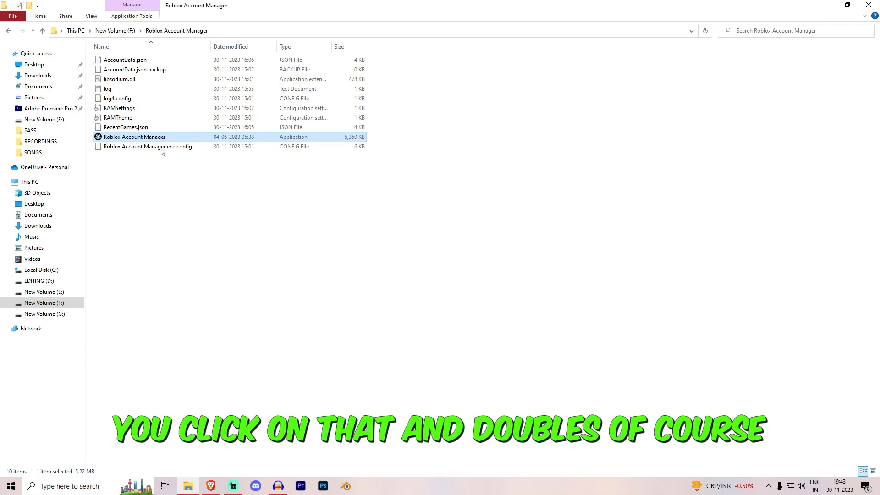
double_click(134, 136)
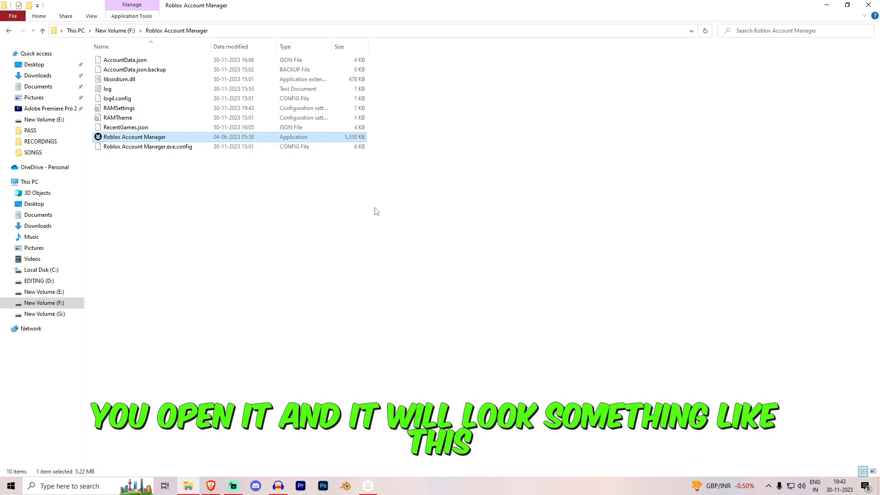
double_click(134, 137)
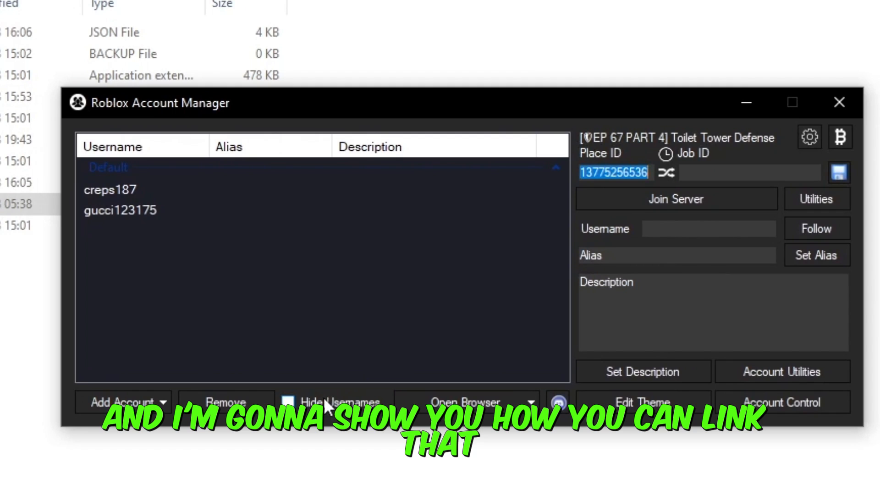
mouse_move(415, 306)
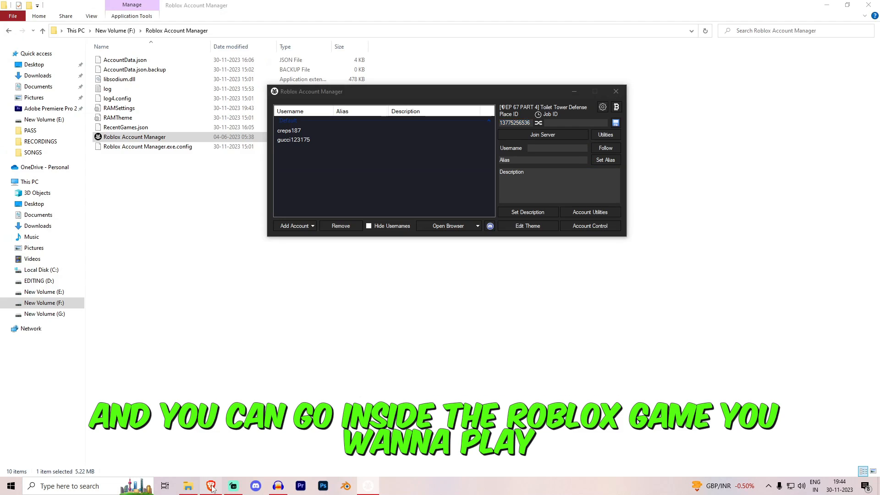
Reach the Roblox website through a Brave search and log out of creps187.
left_click(211, 486)
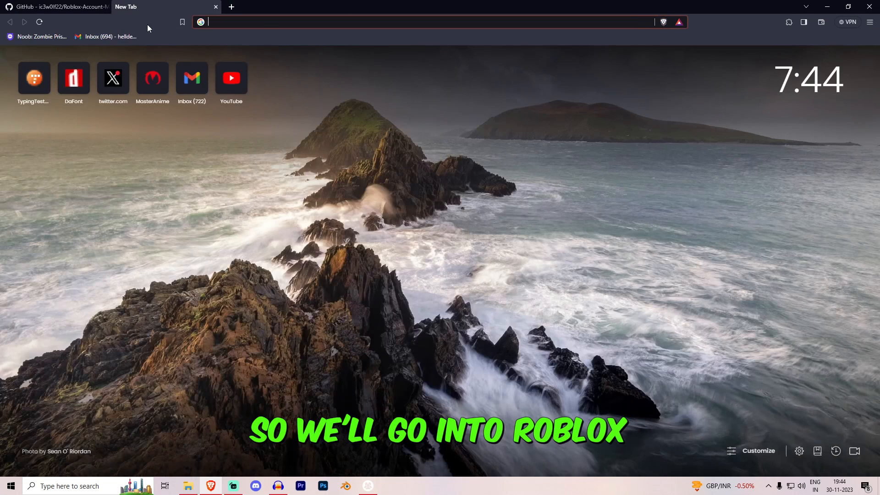
type("roblxo")
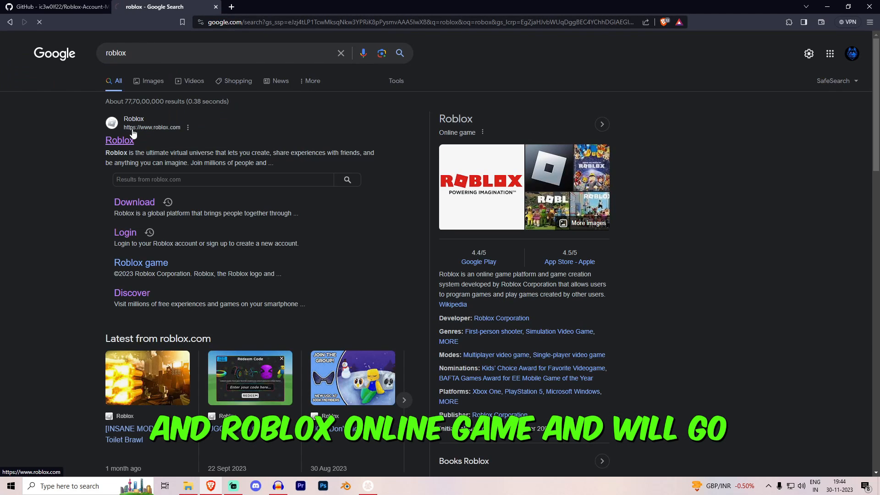
left_click(120, 140)
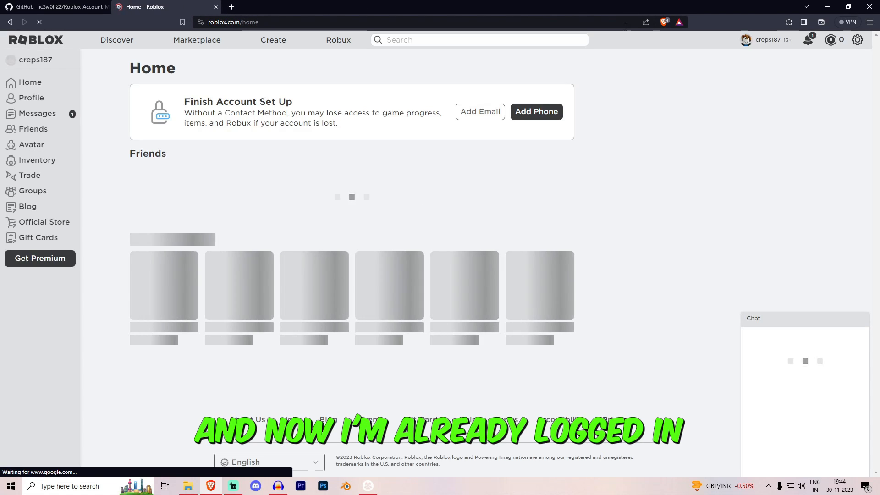
left_click(857, 40)
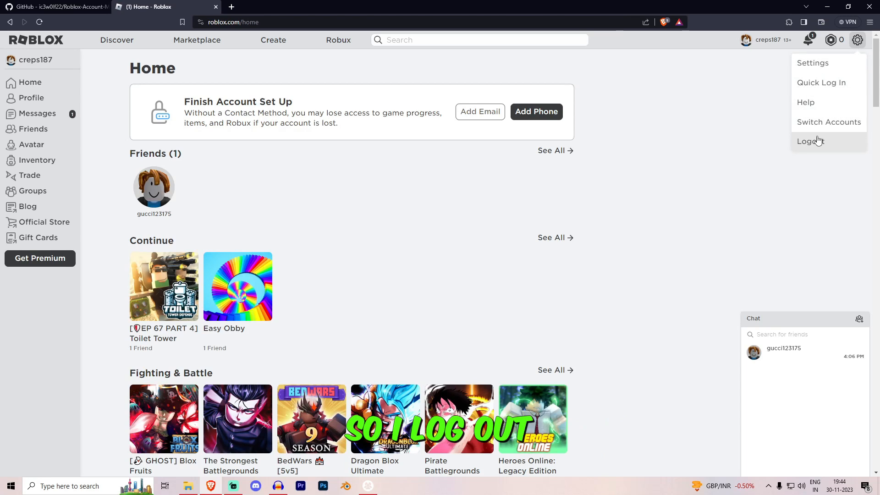
left_click(810, 141)
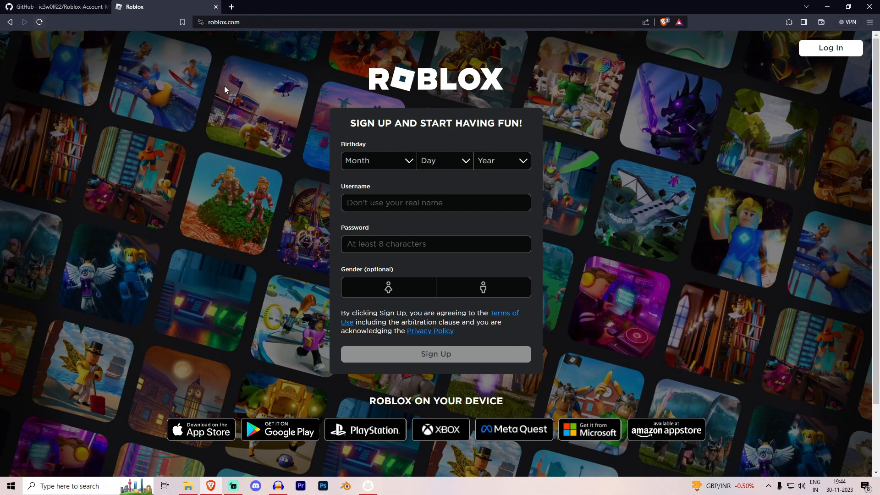
Set the sign-up birthday month, day and year 1999.
left_click(377, 160)
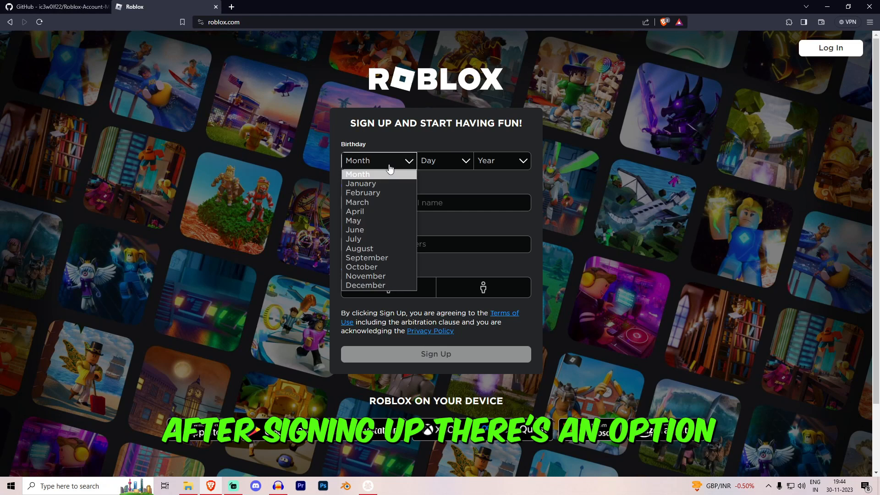
left_click(355, 229)
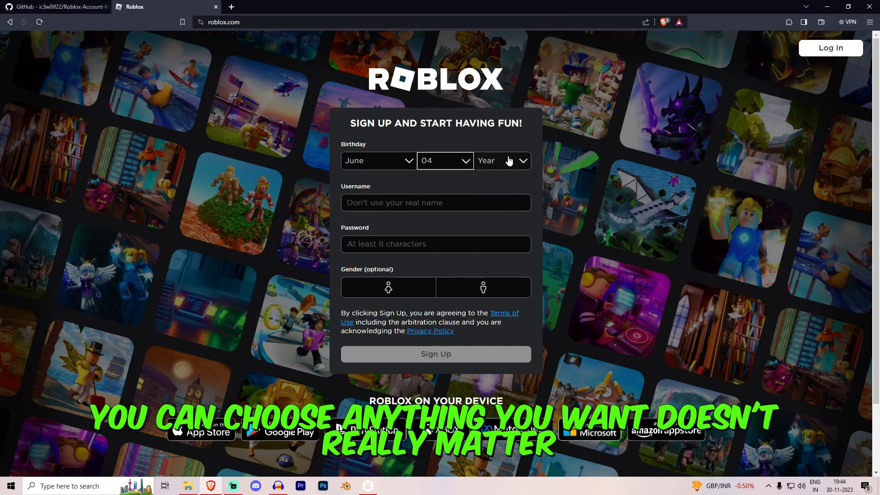
left_click(501, 160)
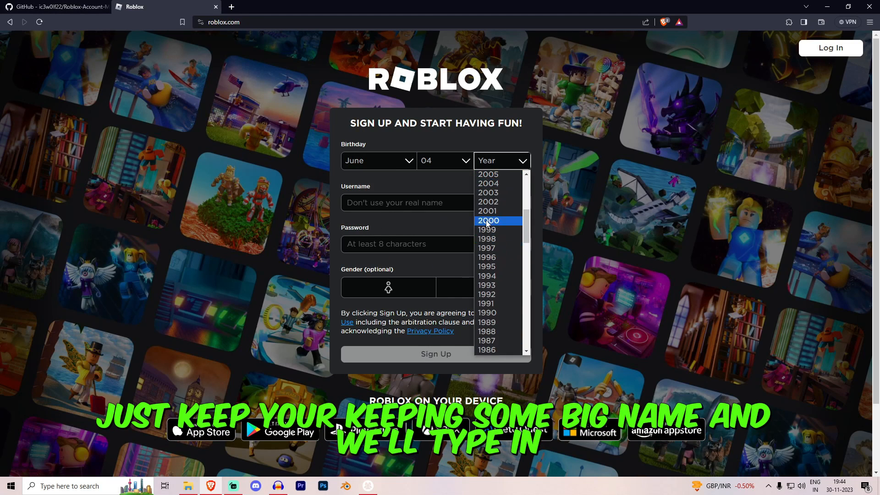
left_click(486, 229)
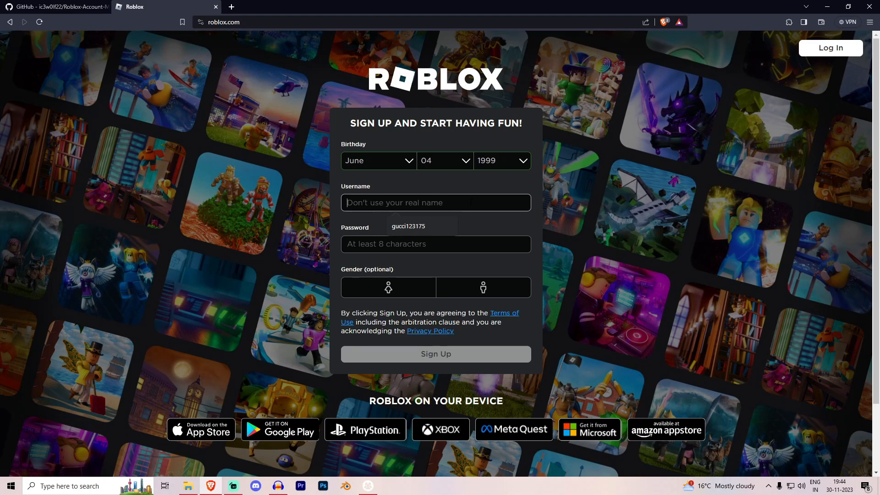
Enter username 'hunnn123' and take the first suggested available username.
type("hunnn")
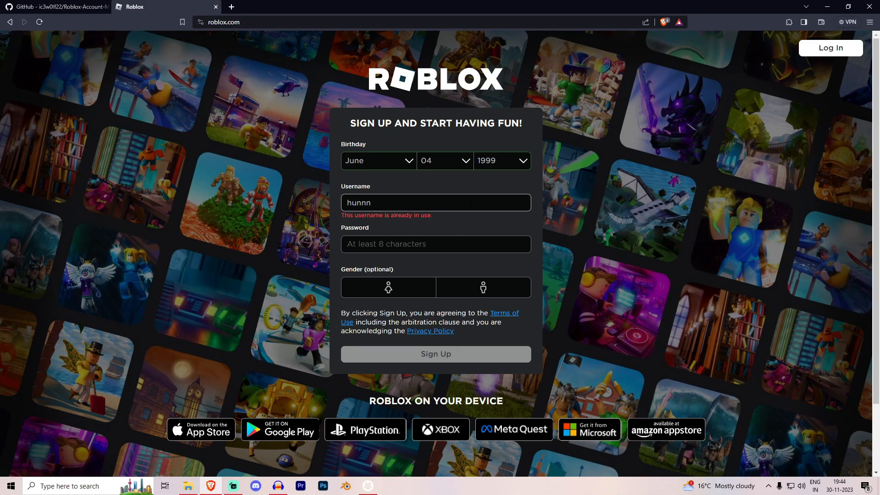
type("123")
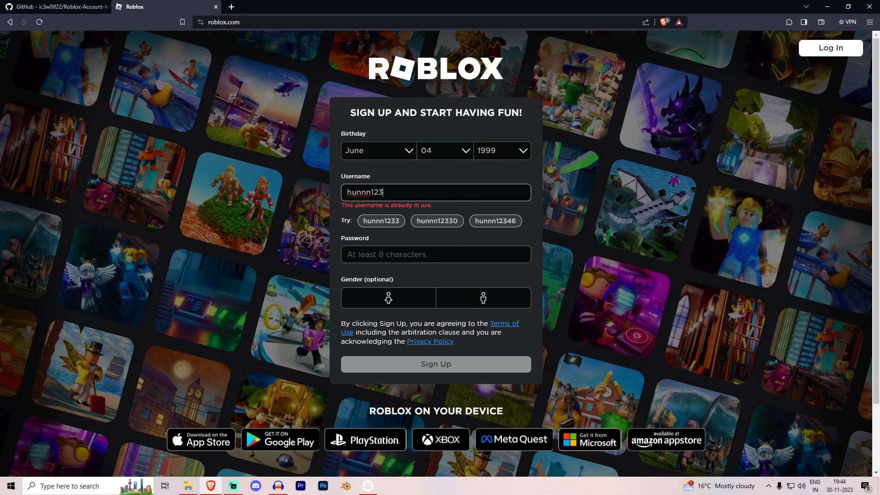
left_click(381, 221)
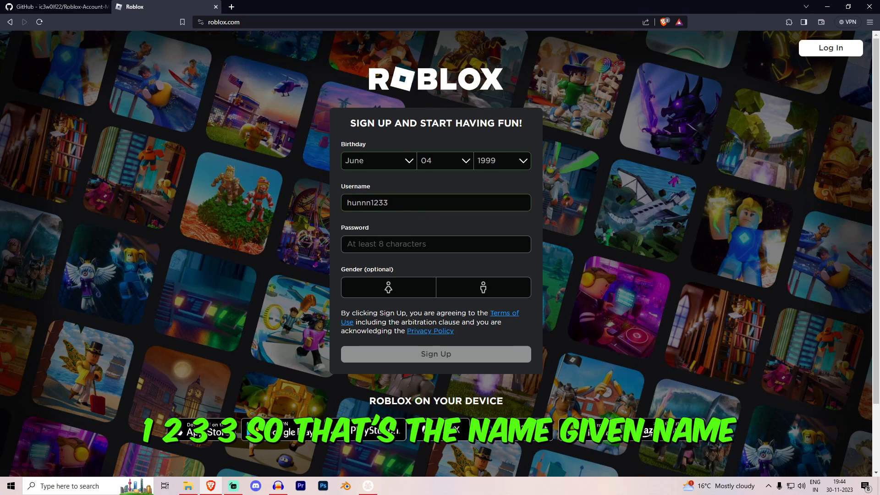
mouse_move(179, 476)
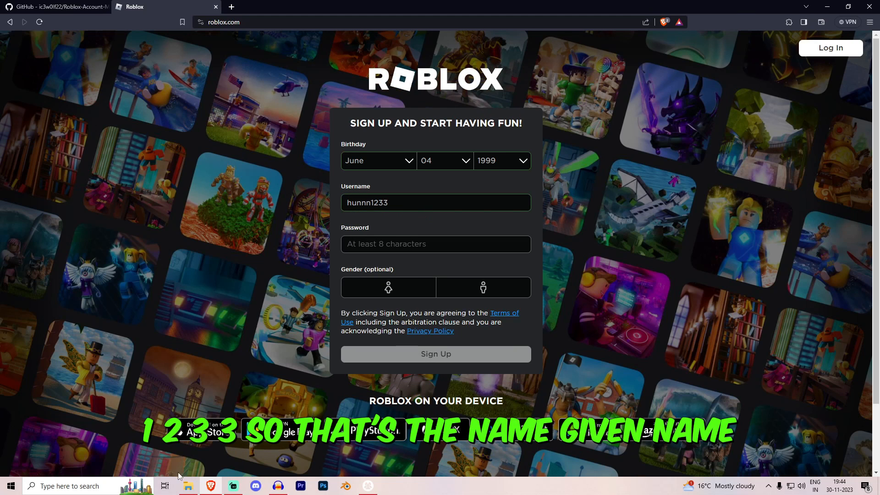
Copy the new username alongside Notepad and submit the sign-up form.
type("notepad")
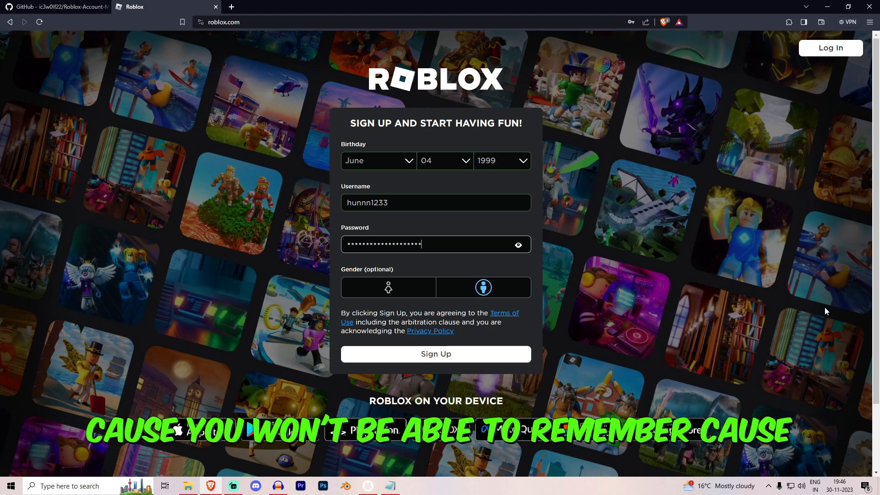
mouse_move(719, 305)
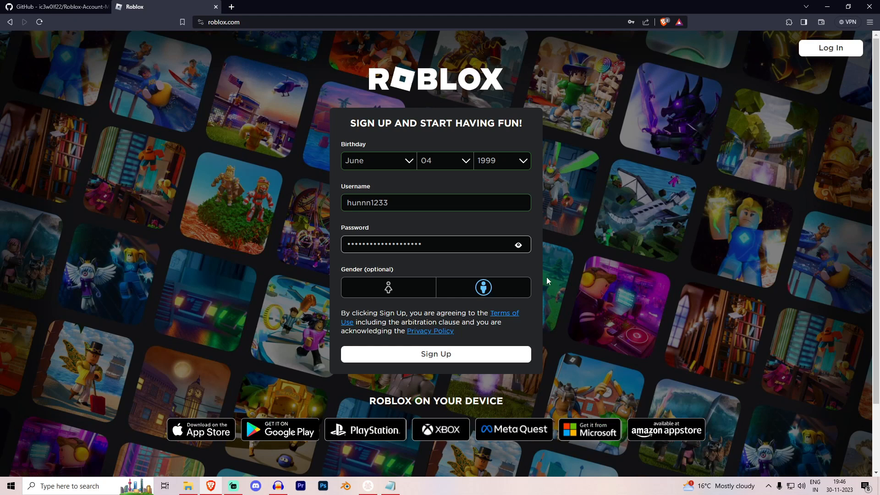
mouse_move(481, 358)
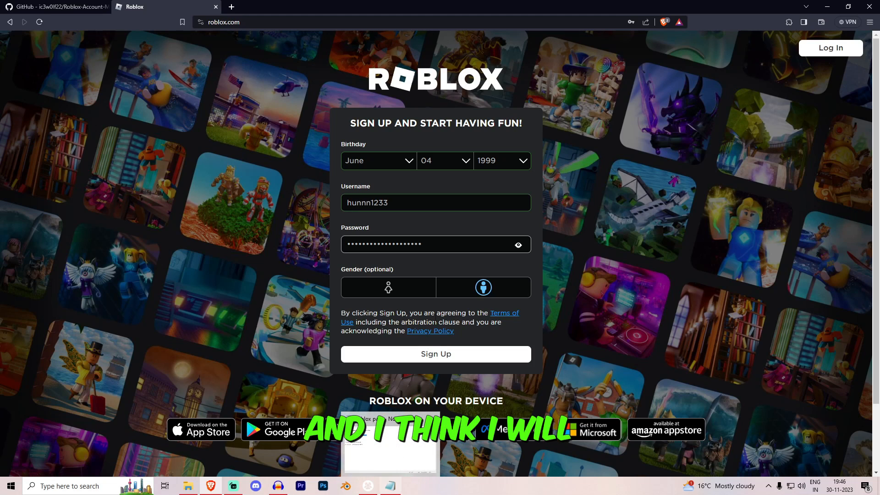
triple_click(436, 203)
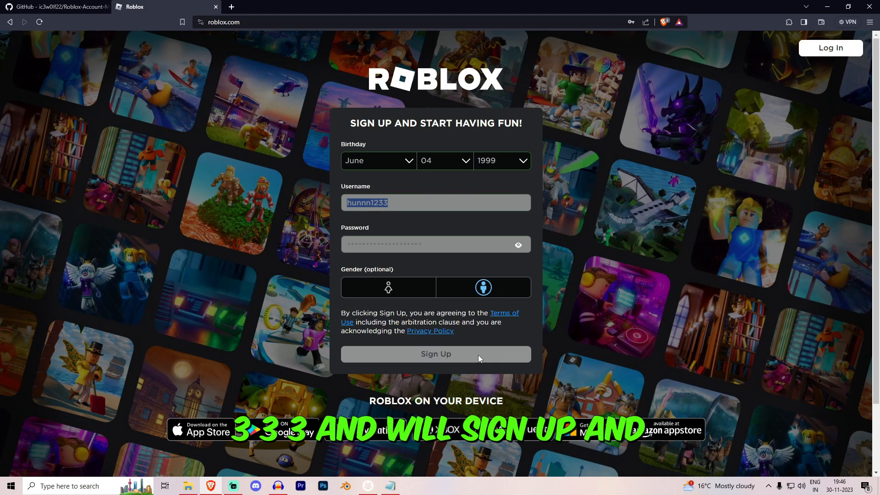
left_click(435, 353)
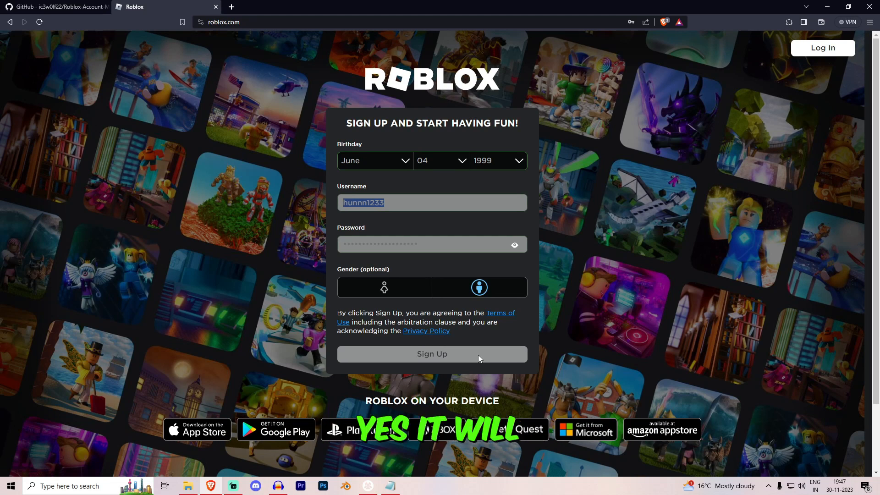
left_click(432, 354)
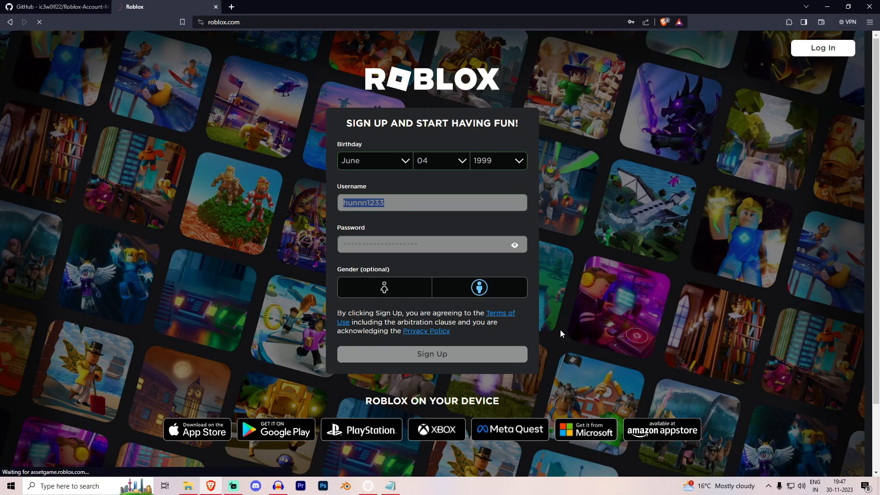
Finish creating hunnn1233 on its Roblox home page, then return to Roblox Account Manager.
left_click(432, 354)
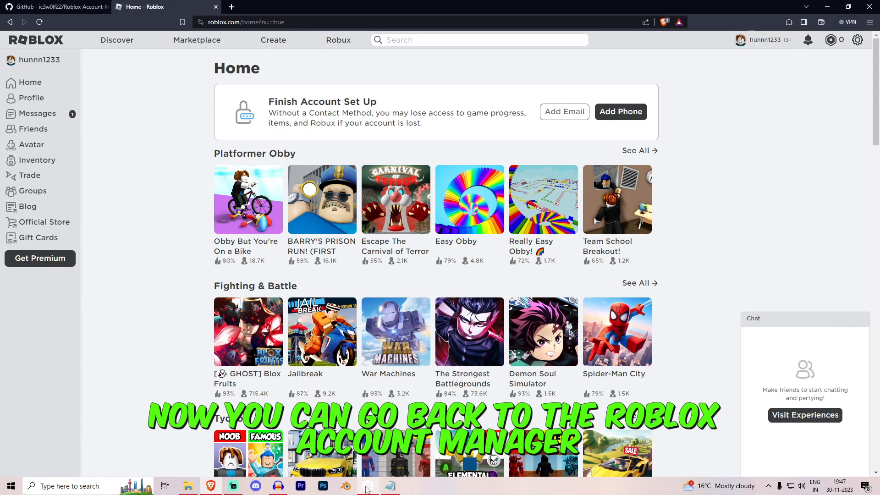
left_click(367, 486)
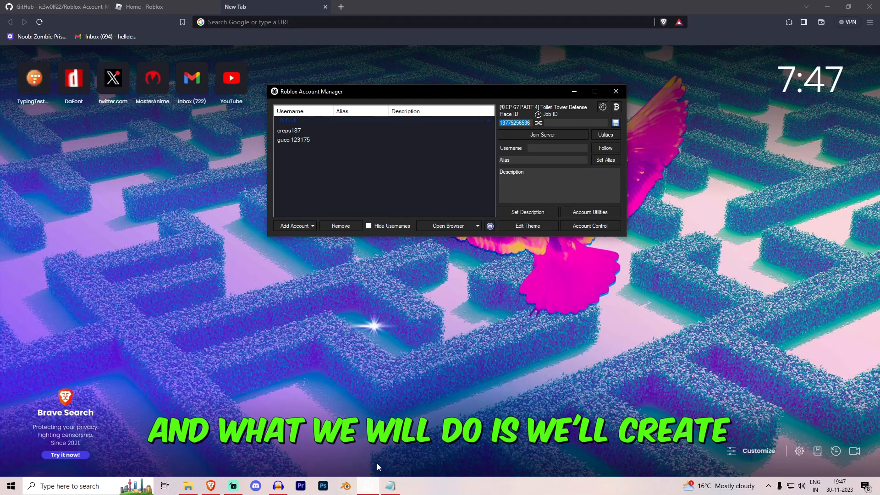
mouse_move(277, 239)
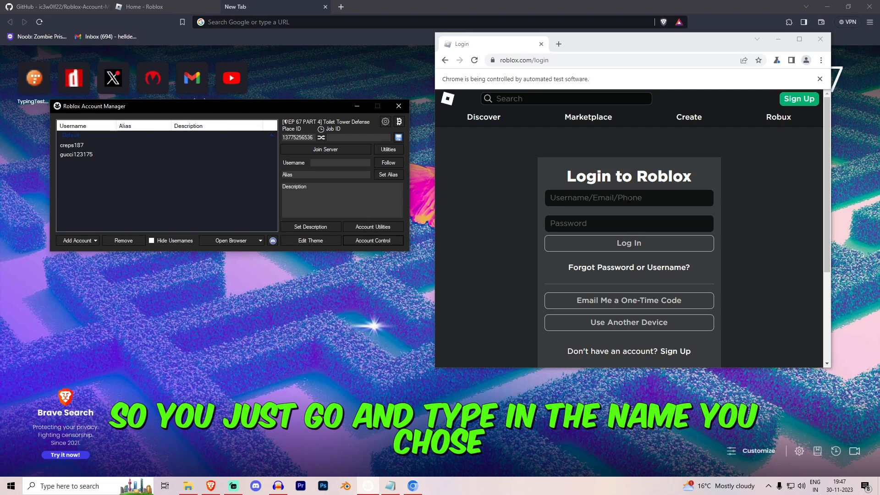
type("hunnn1")
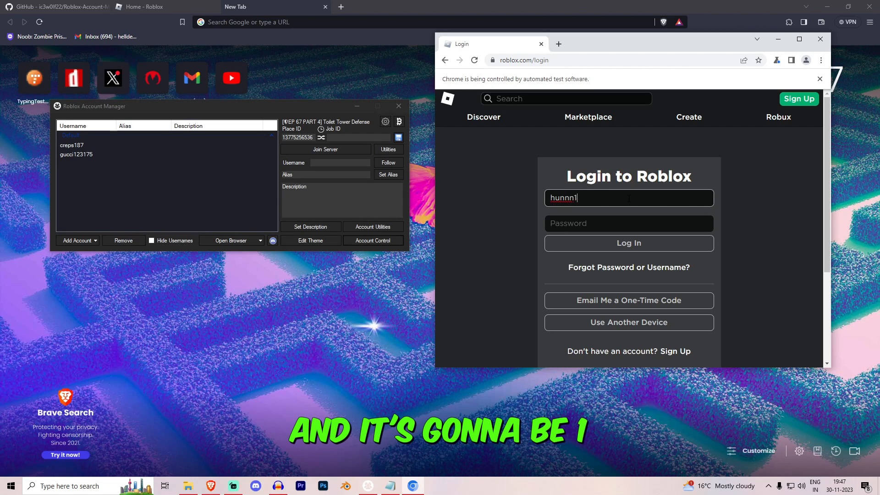
type("233")
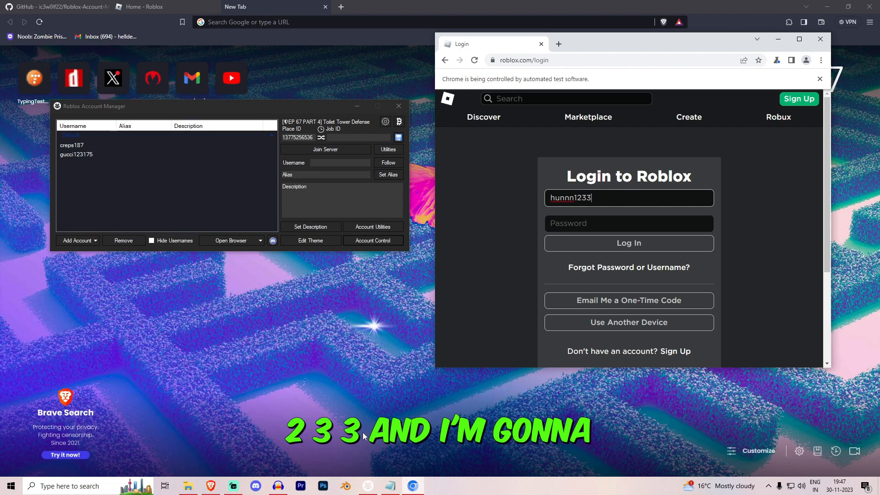
type("password")
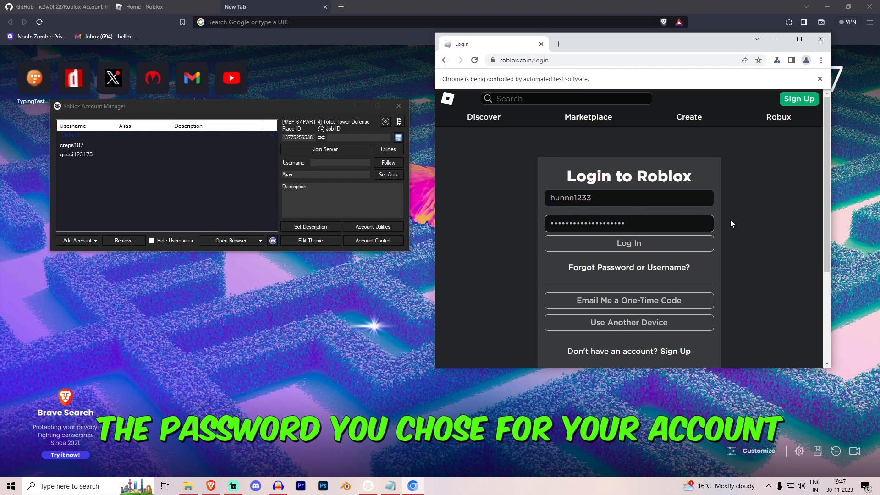
left_click(629, 243)
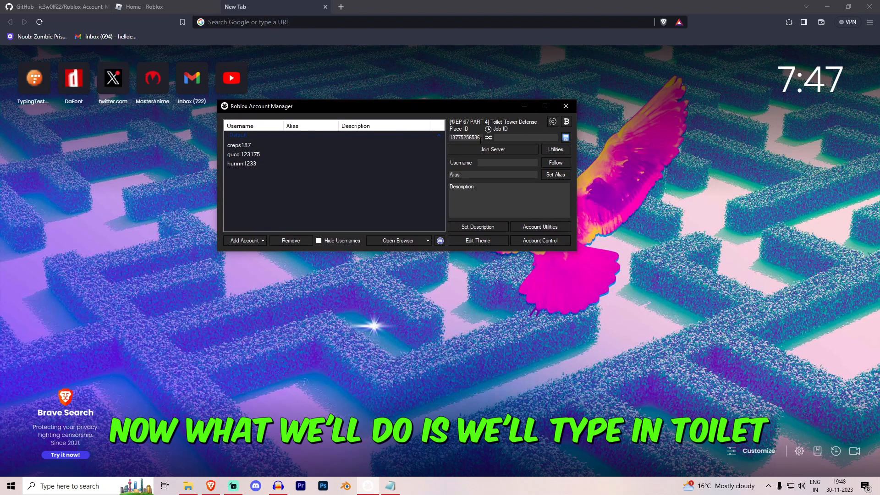
Open the Toilet Tower Defense game page from the Google results in Brave.
left_click(450, 7)
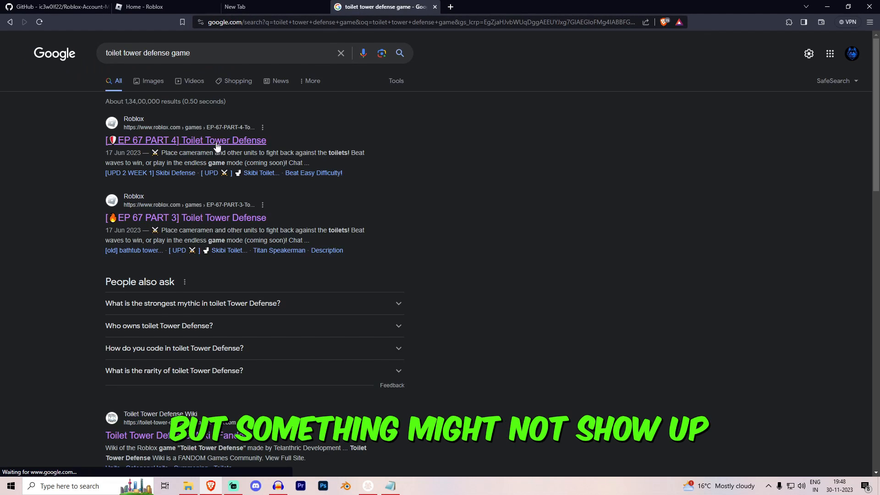
left_click(186, 140)
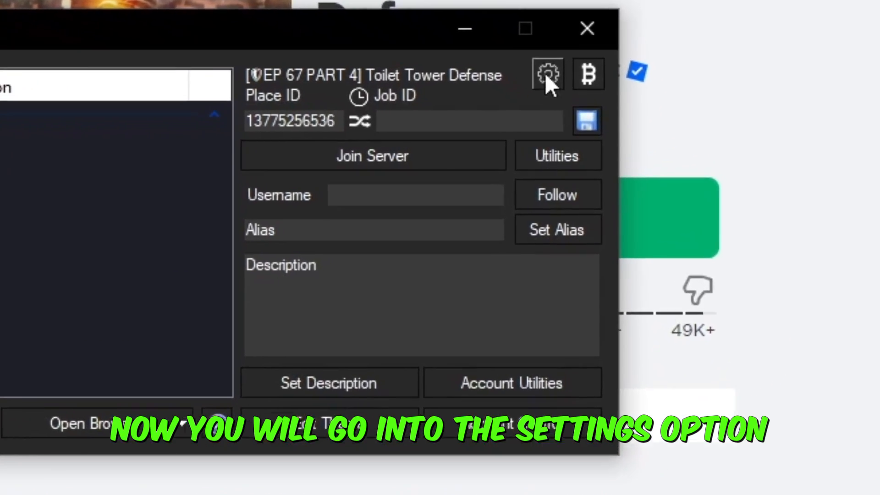
Tick Multi Roblox in the manager's General settings and minimize the Settings window.
left_click(547, 74)
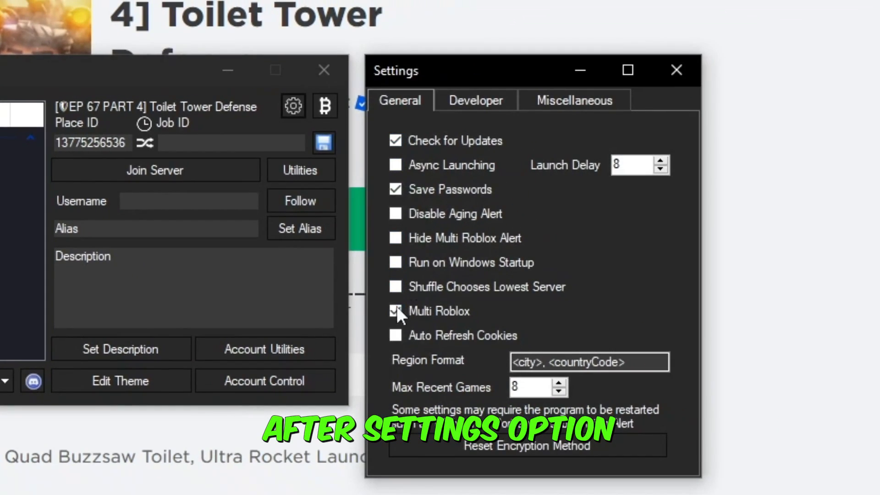
left_click(396, 310)
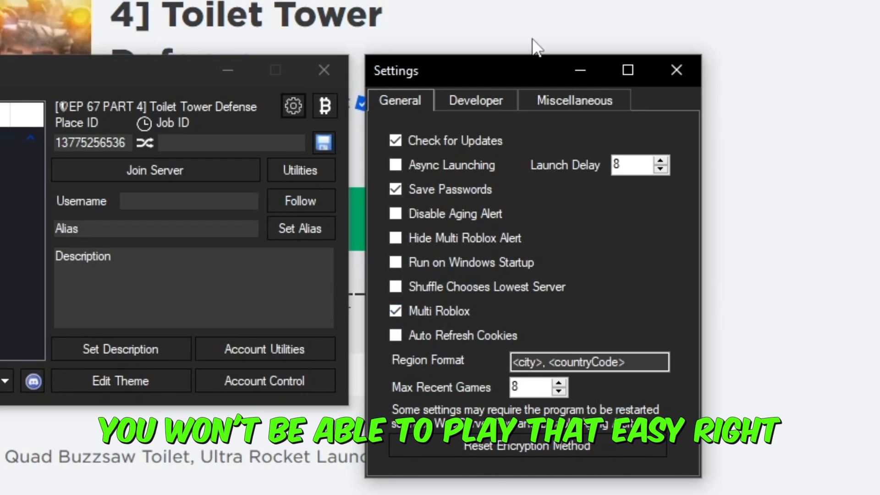
mouse_move(580, 72)
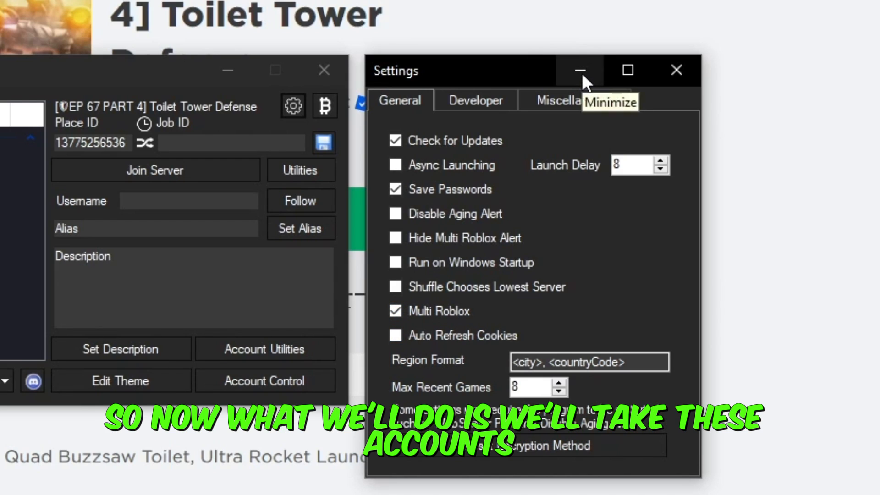
left_click(581, 70)
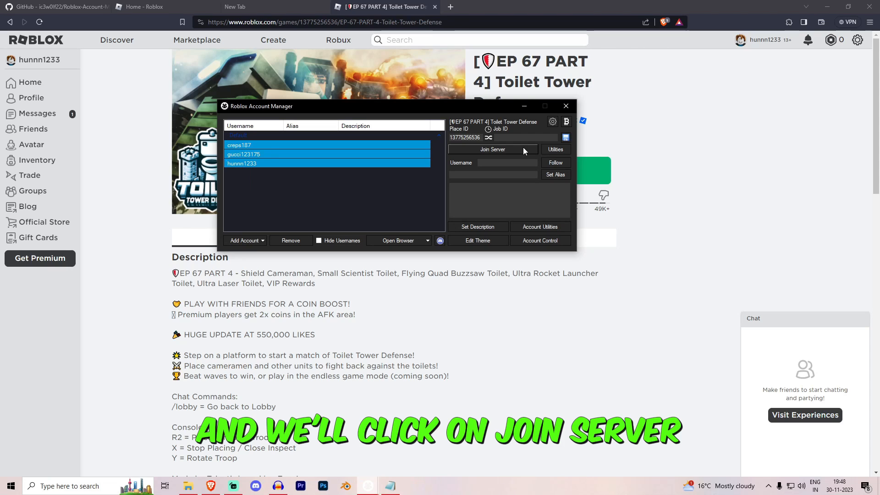
Join all three accounts into the Toilet Tower Defense server, leave the game, and open a friend's profile.
left_click(493, 149)
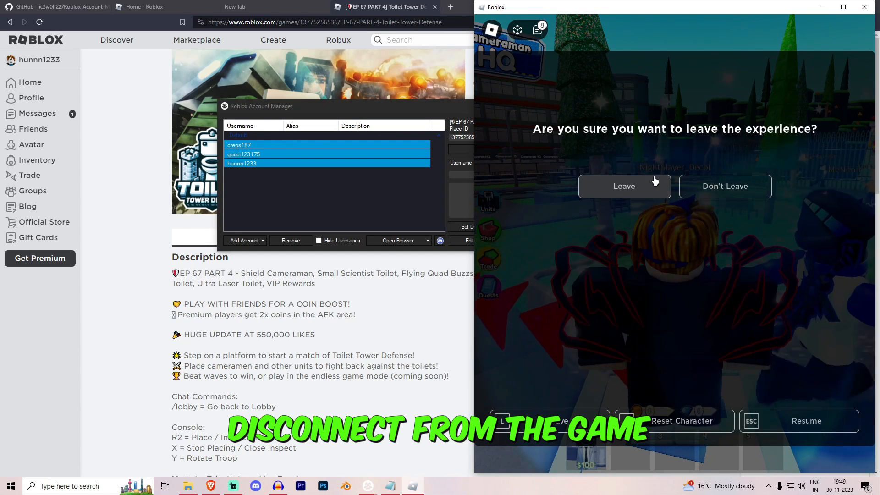
left_click(624, 186)
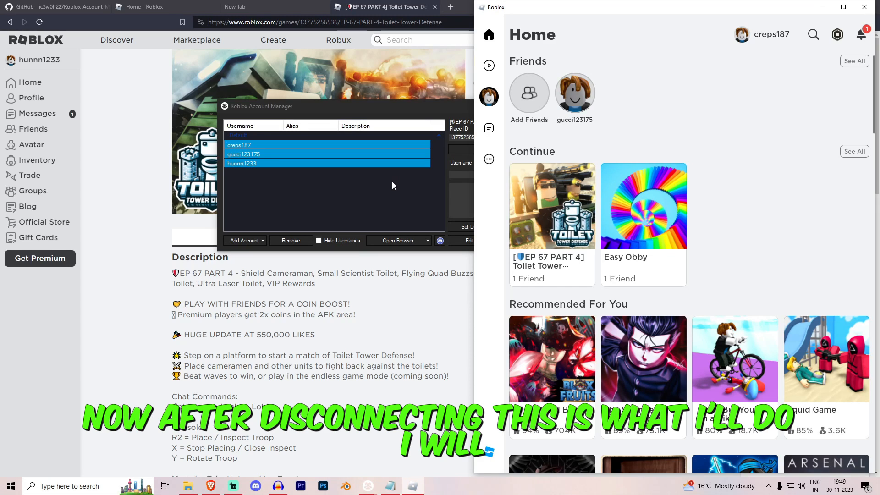
mouse_move(584, 104)
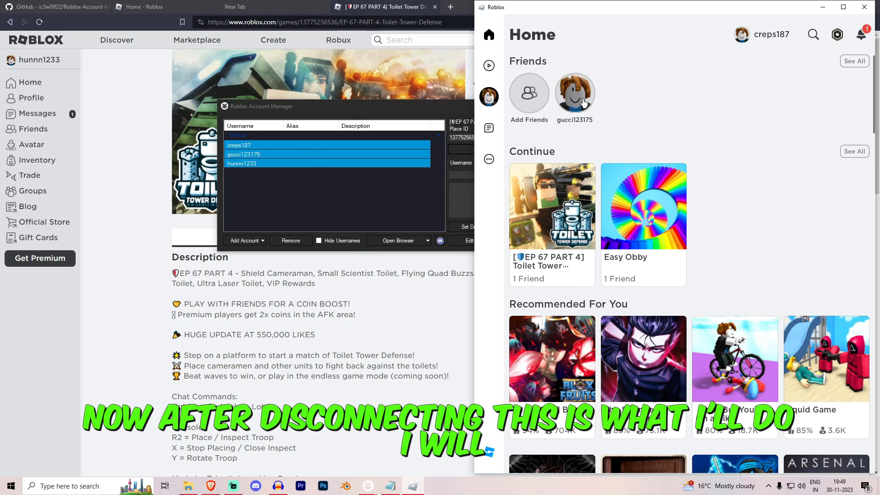
left_click(243, 154)
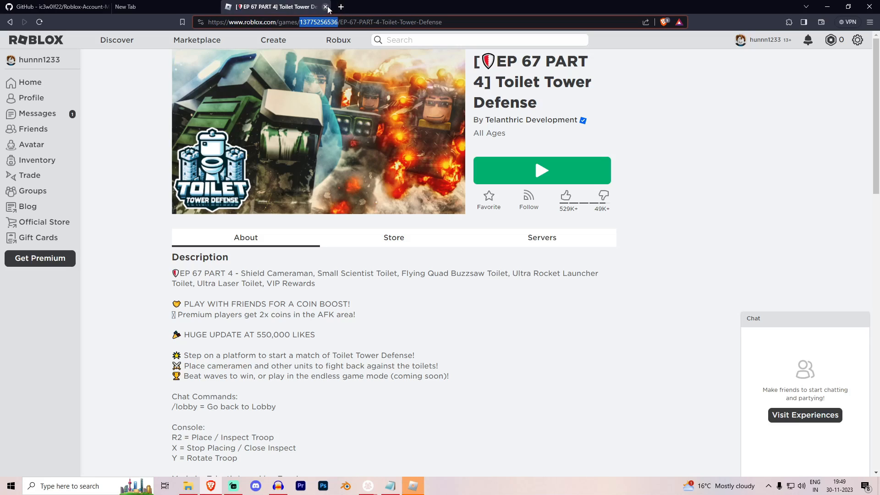
Close the Toilet Tower Defense page and leave the game from a Roblox client's in-game menu.
left_click(326, 7)
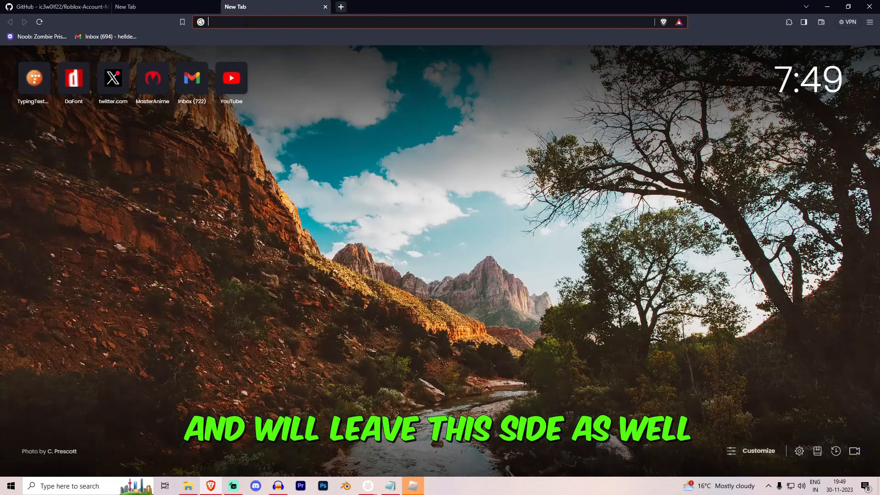
mouse_move(367, 486)
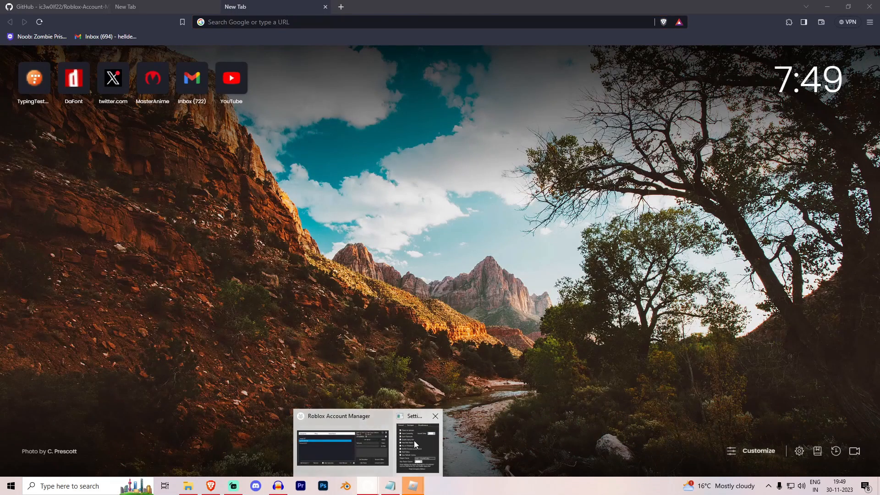
left_click(325, 446)
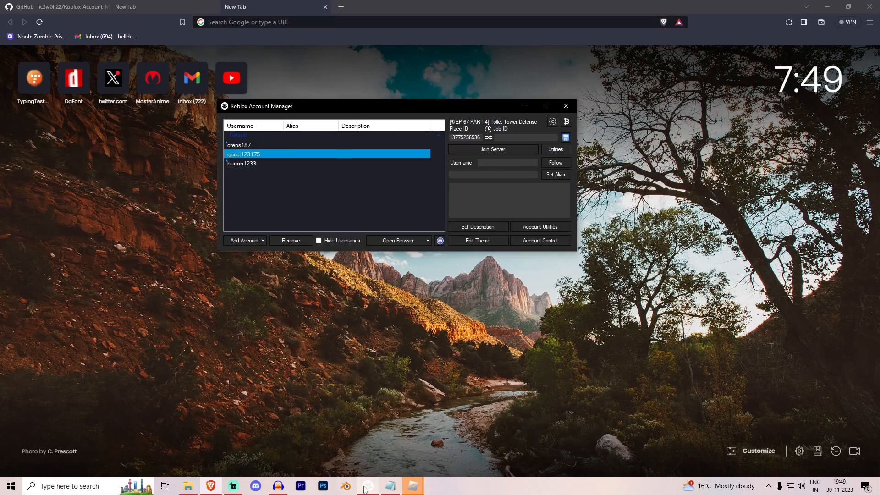
mouse_move(367, 486)
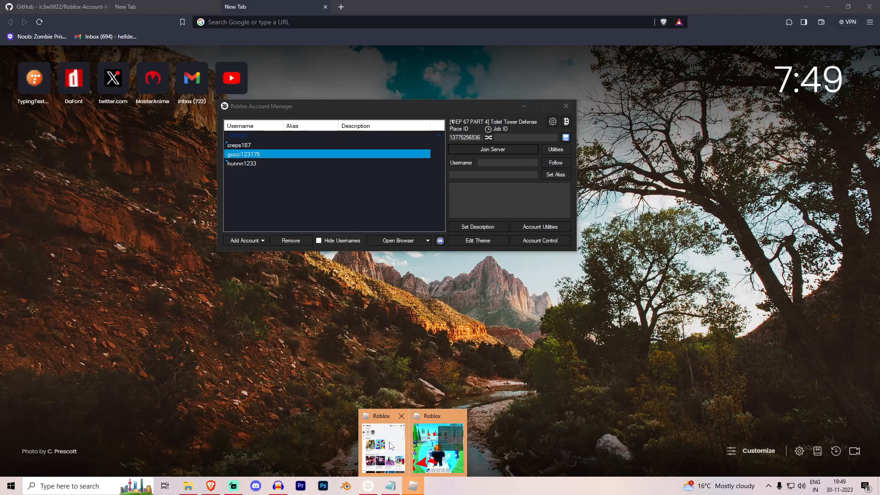
left_click(438, 442)
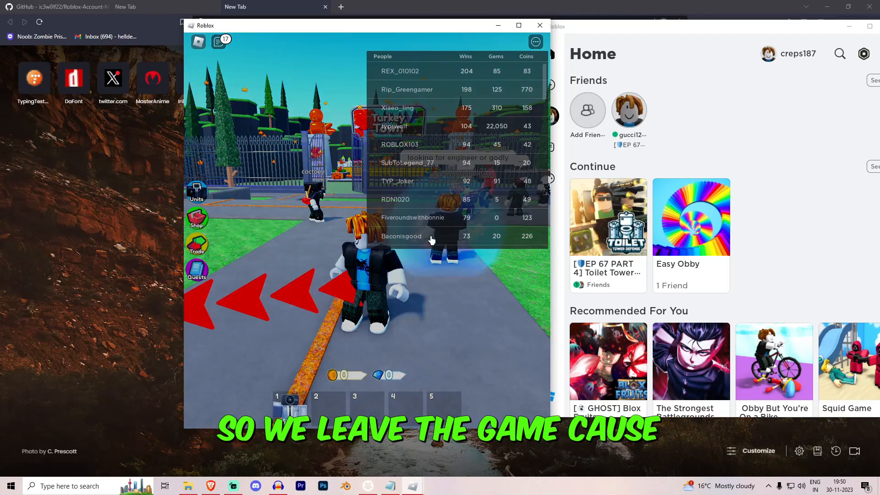
key("Escape")
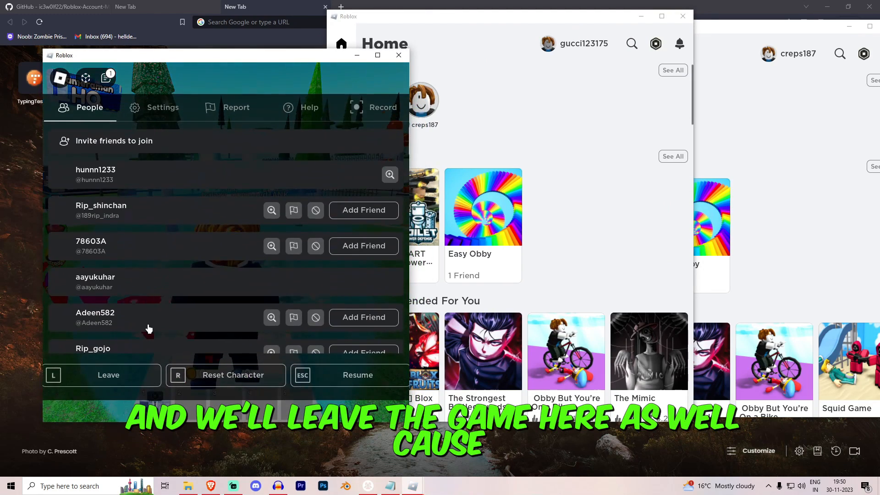
left_click(102, 375)
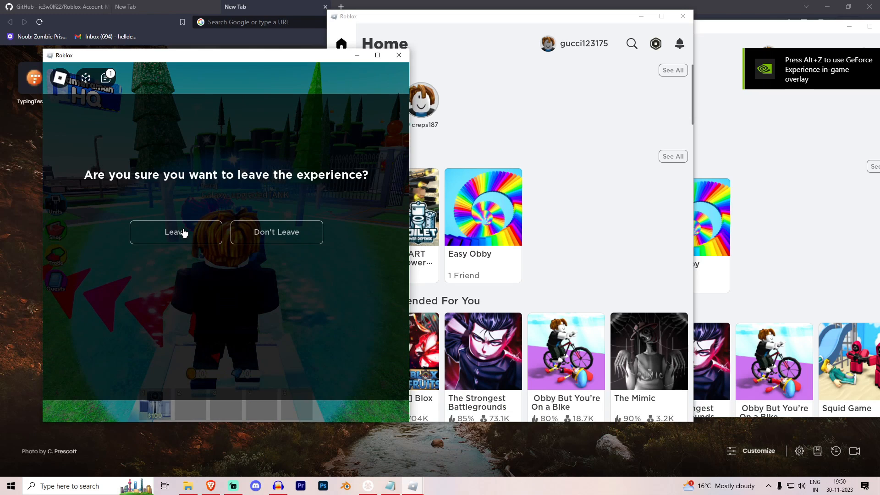
left_click(175, 232)
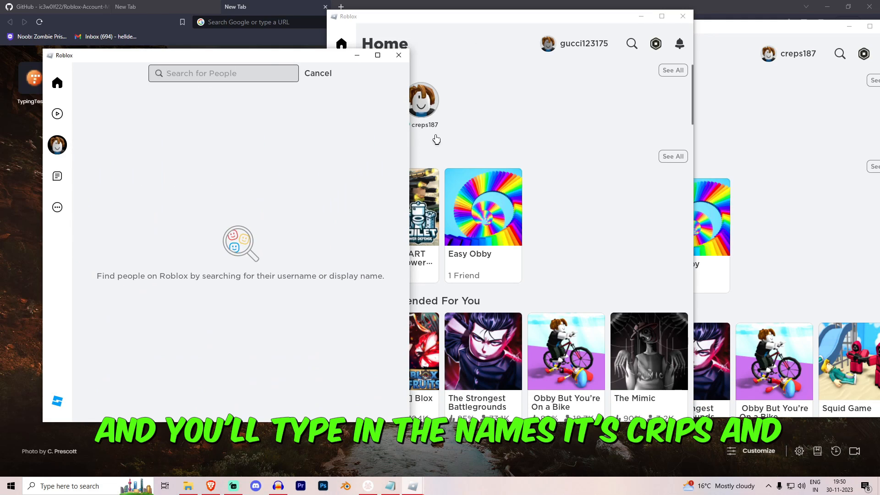
type("hunnn1233")
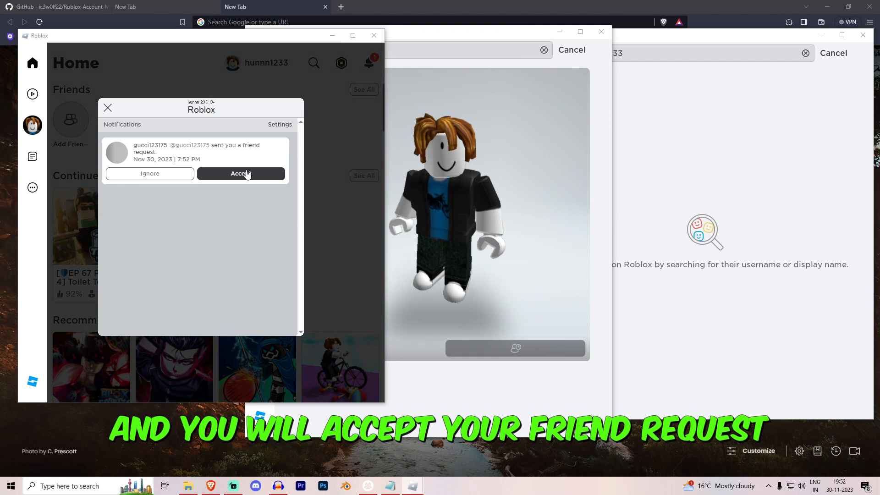
left_click(240, 173)
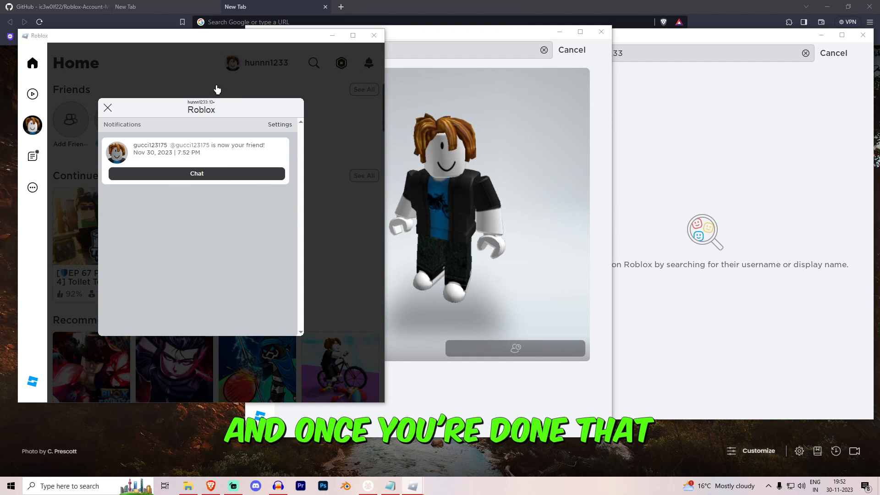
left_click(107, 108)
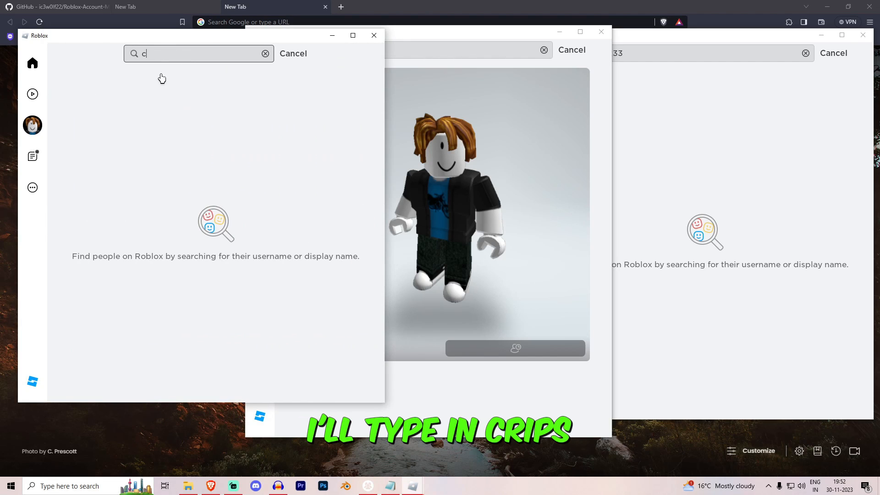
type("reps")
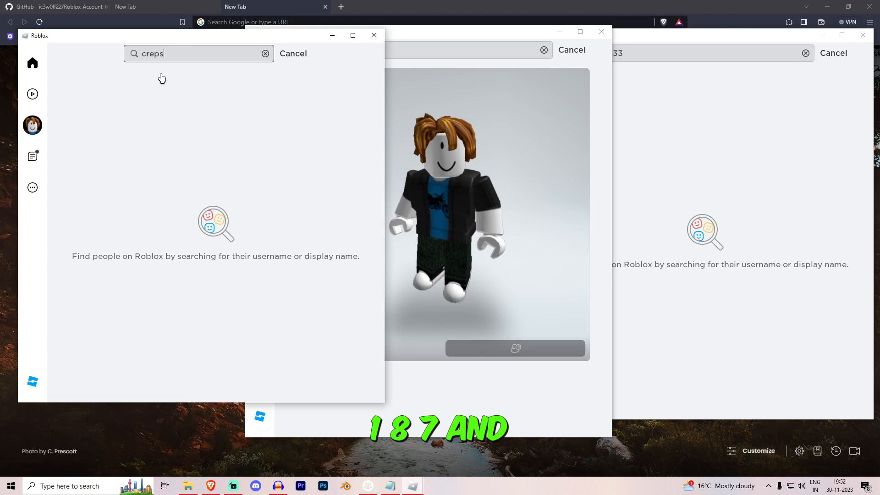
type("1")
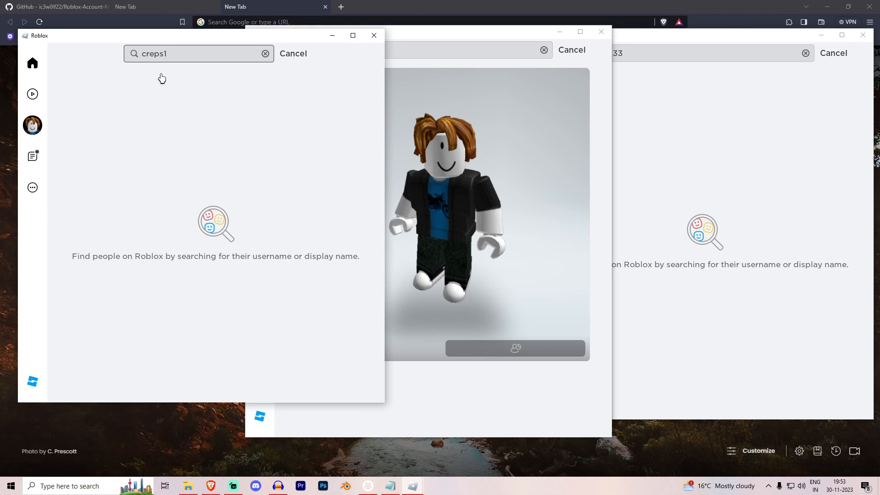
type("87")
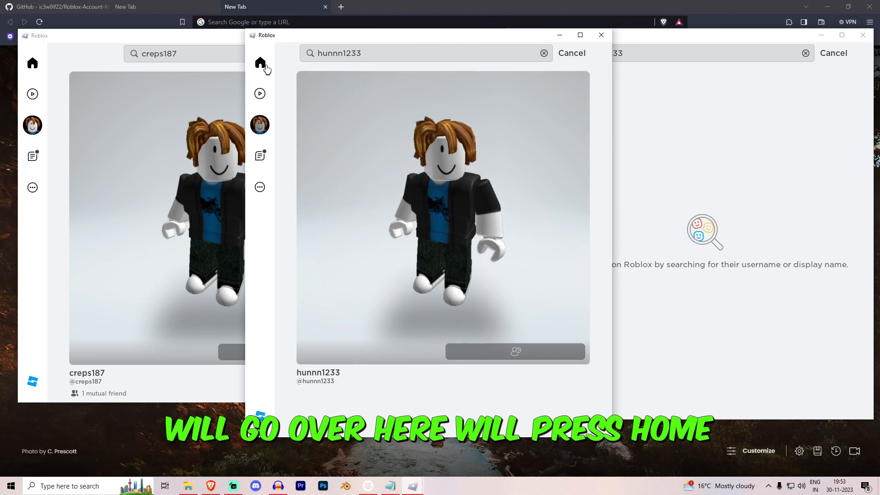
Return both clients to Home and accept the remaining friend request from notifications.
left_click(260, 62)
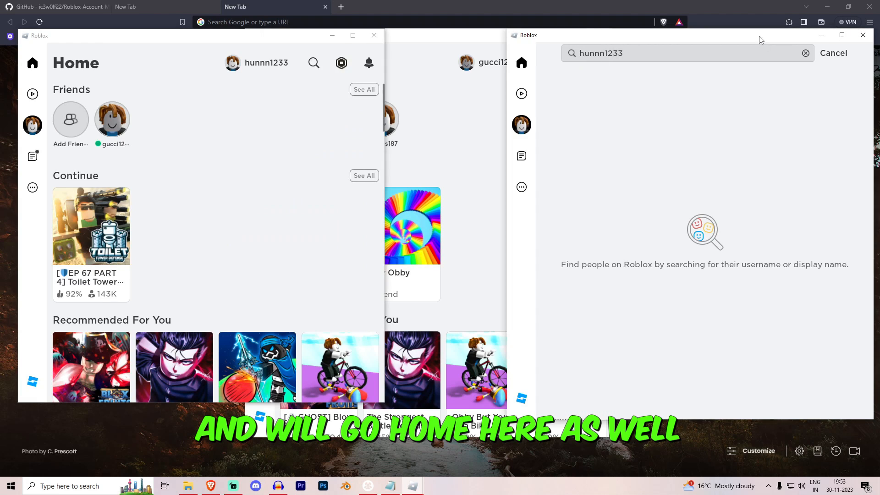
left_click(521, 63)
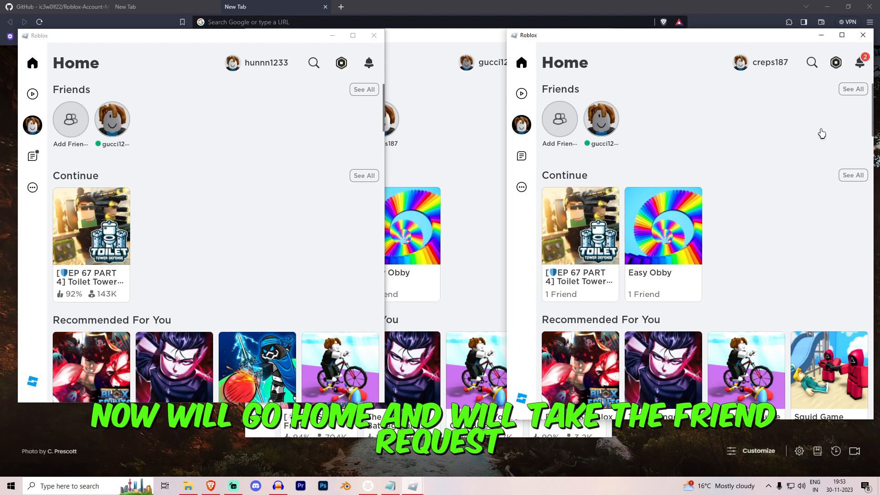
left_click(860, 63)
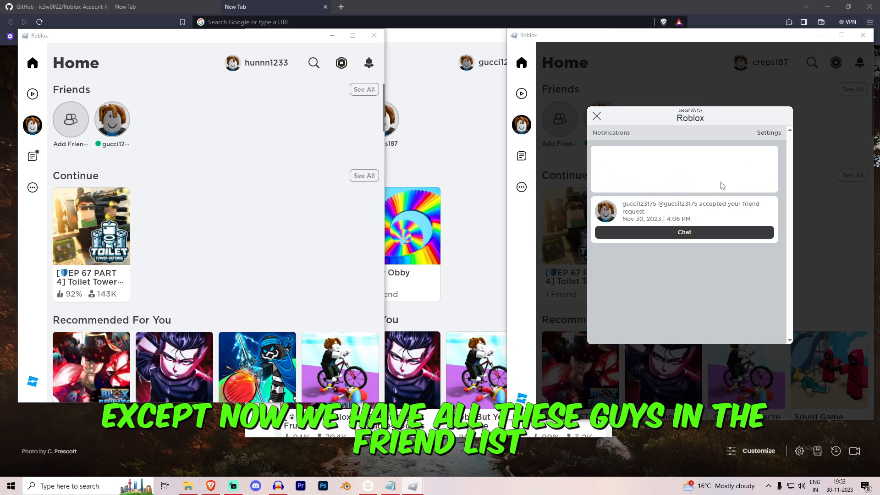
left_click(597, 116)
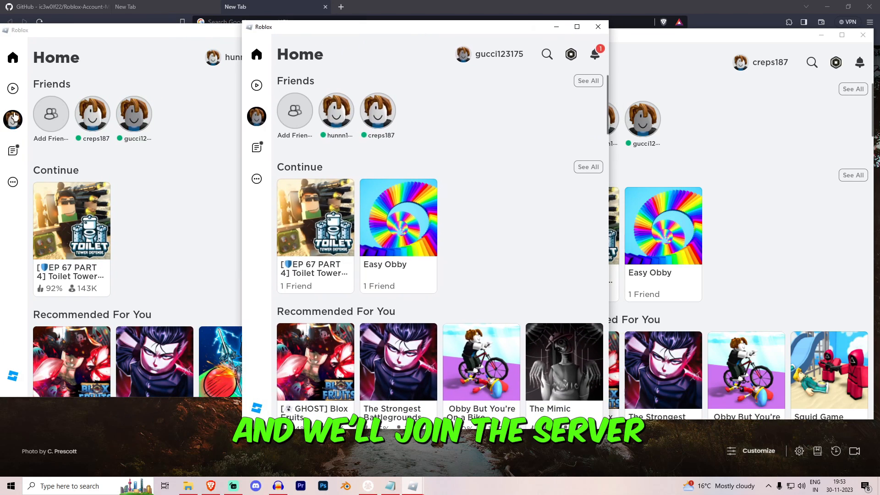
mouse_move(71, 235)
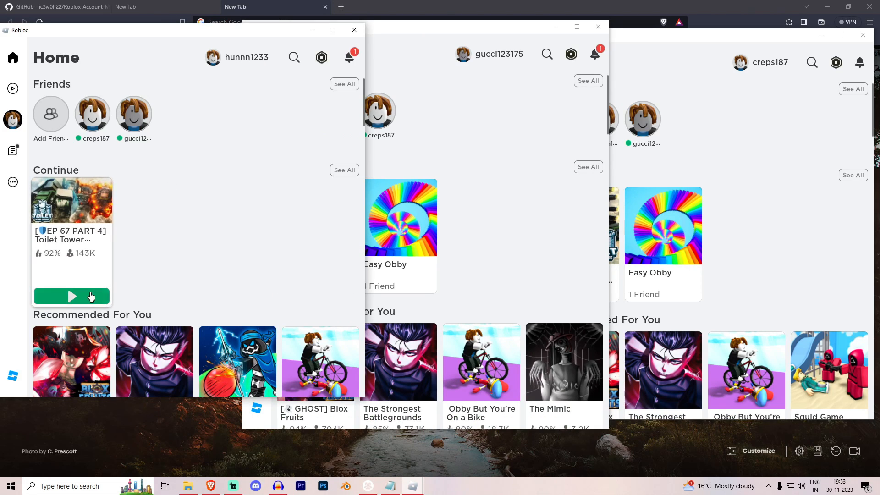
Launch Toilet Tower Defense in one client, then have two others join the friend's server.
left_click(72, 297)
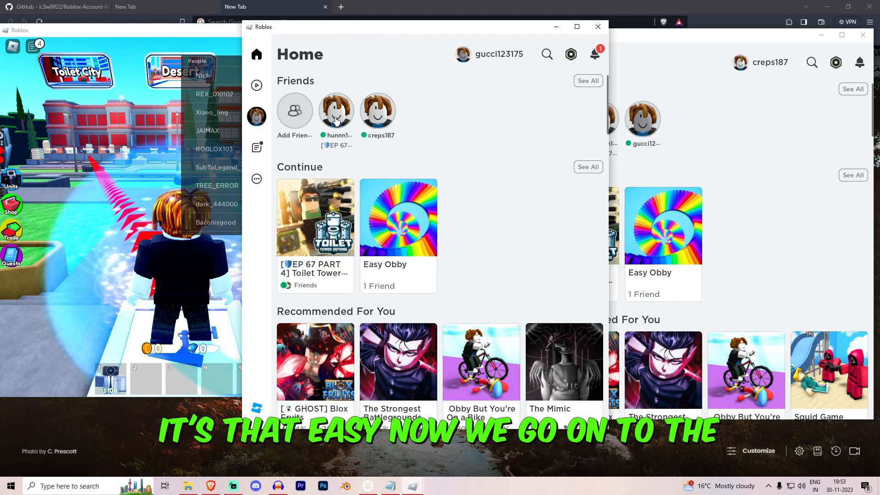
left_click(336, 110)
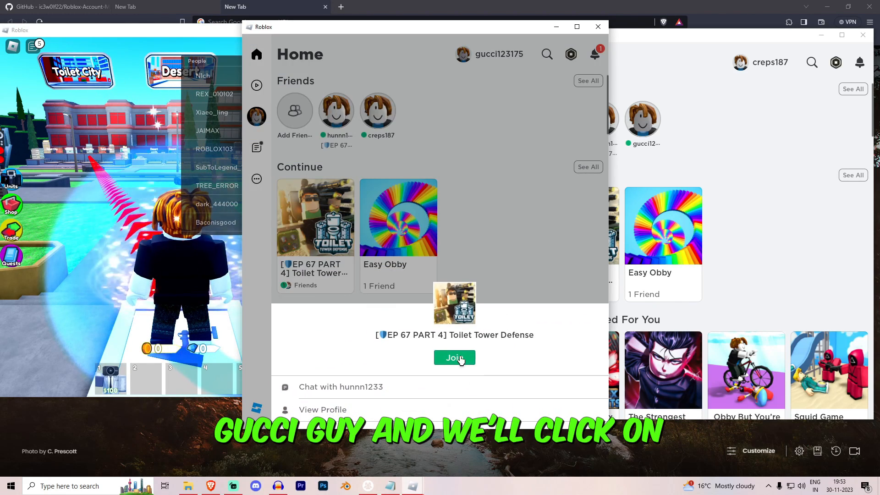
left_click(455, 357)
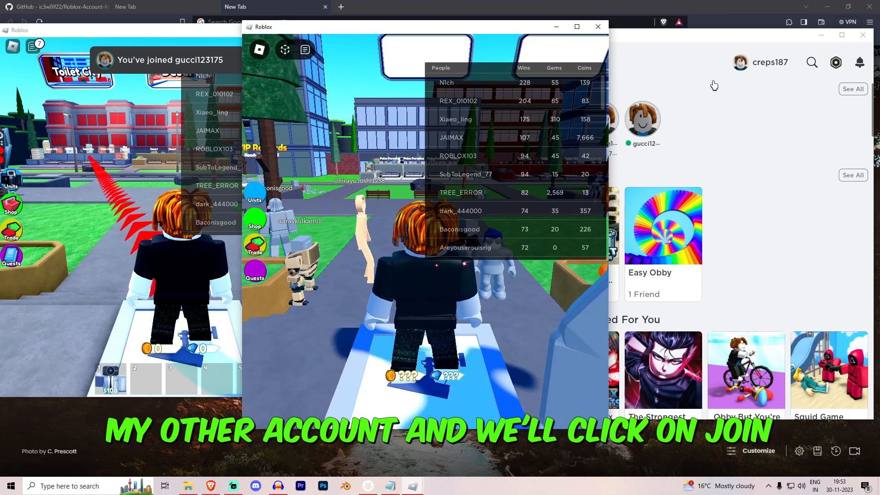
left_click(601, 118)
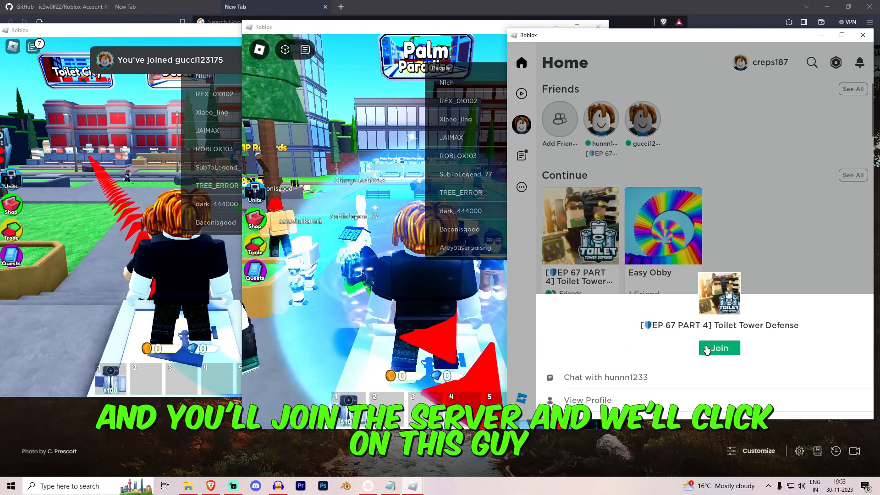
left_click(719, 348)
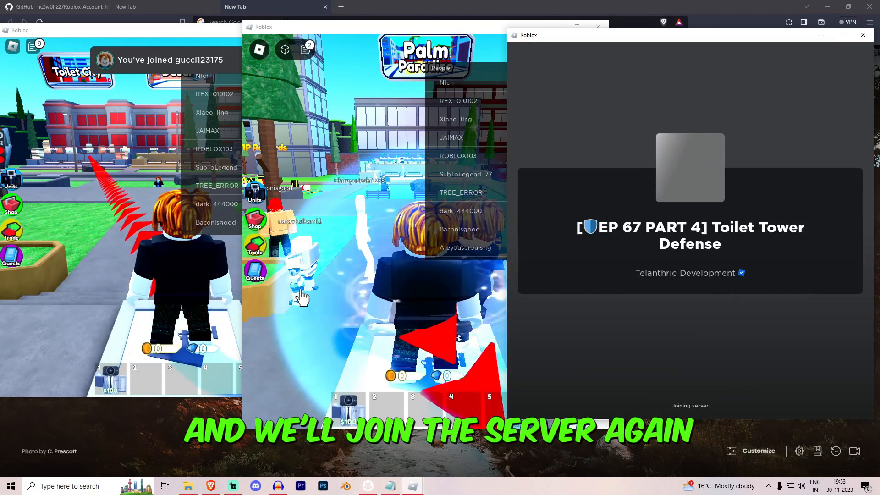